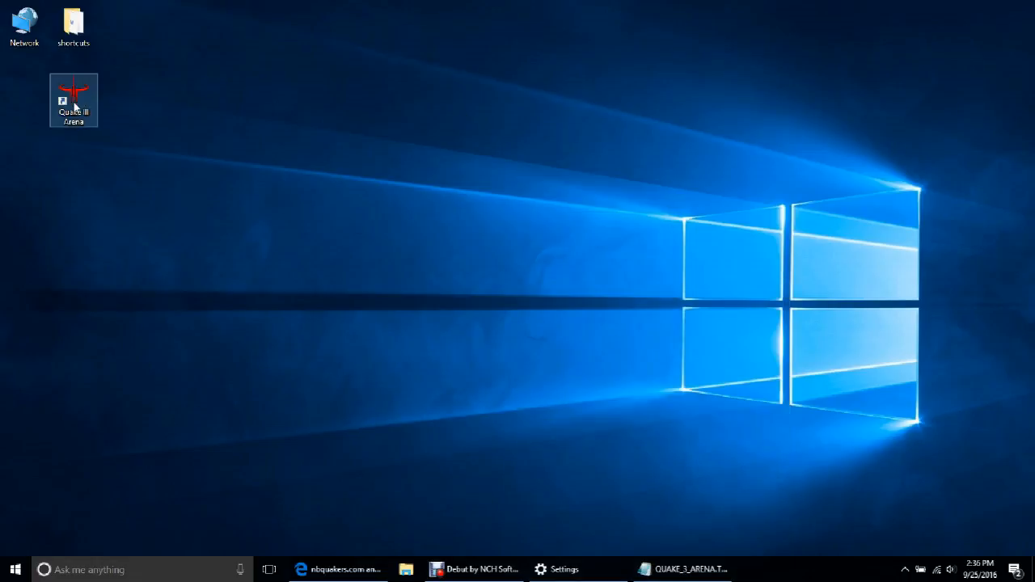
# Step: Launch Quake III Arena from its desktop shortcut and accept the CD key to reach the main menu
pyautogui.click(68, 175)
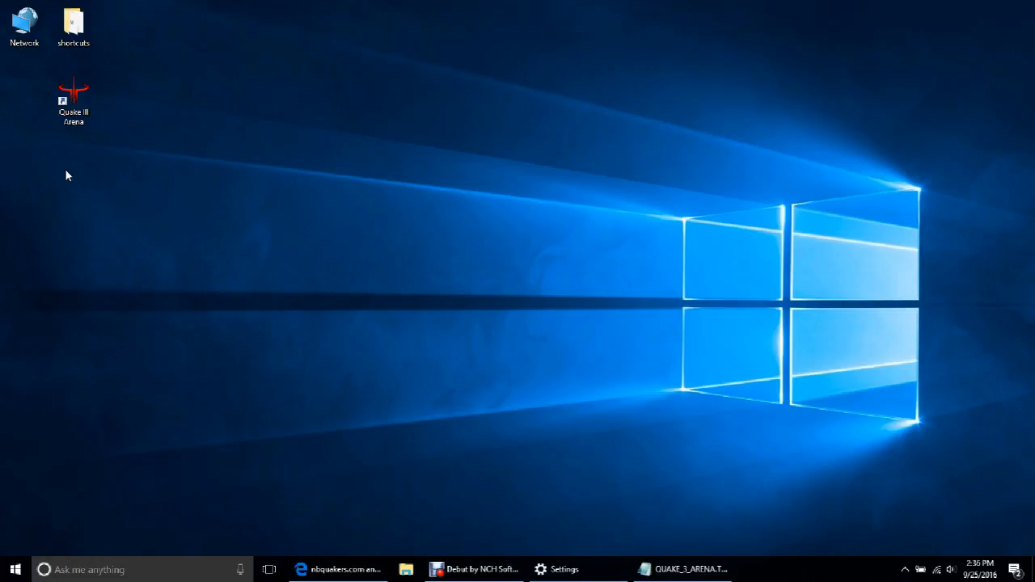
pyautogui.moveTo(136, 43)
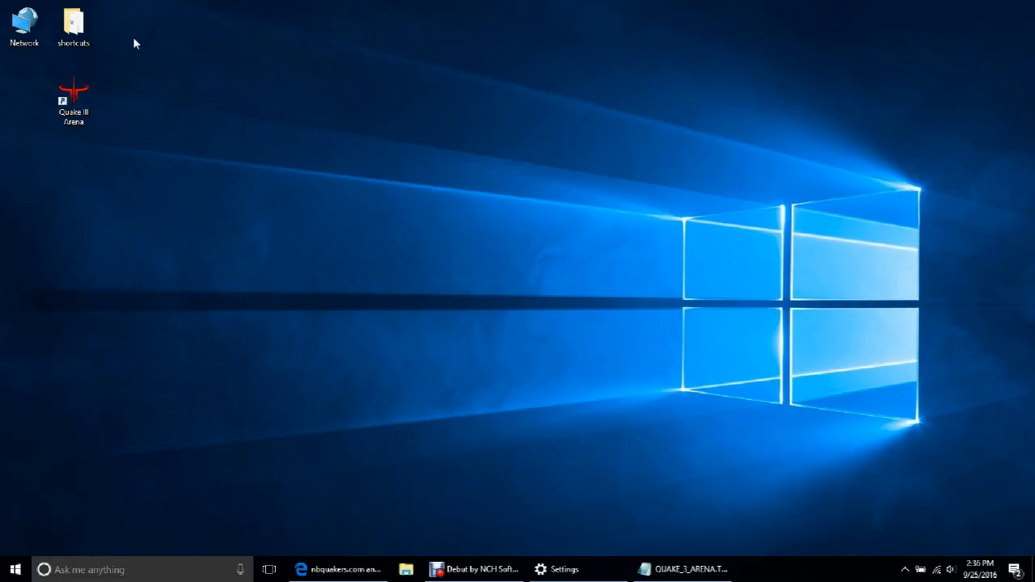
pyautogui.click(74, 100)
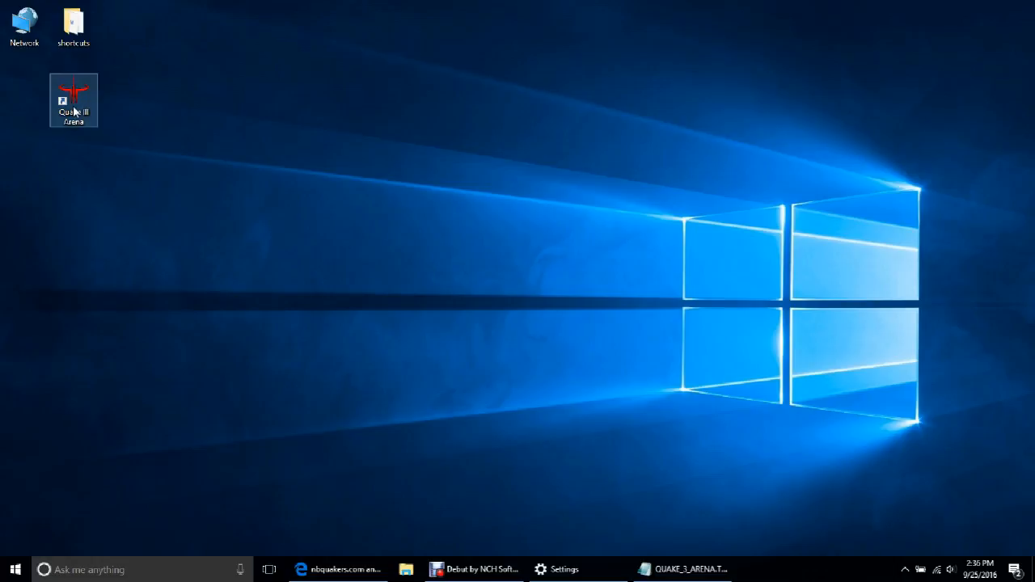
pyautogui.doubleClick(74, 100)
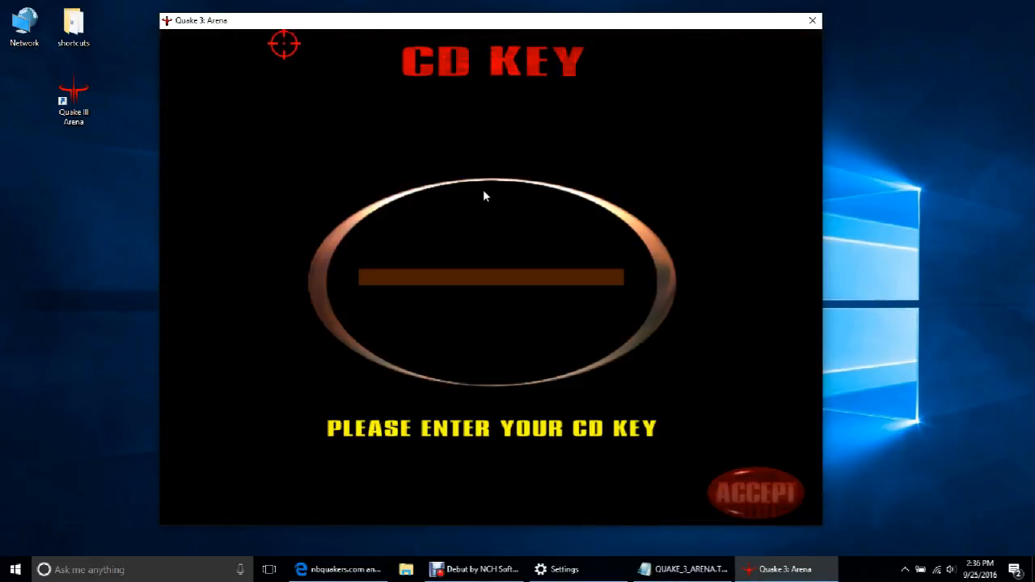
pyautogui.moveTo(825, 532)
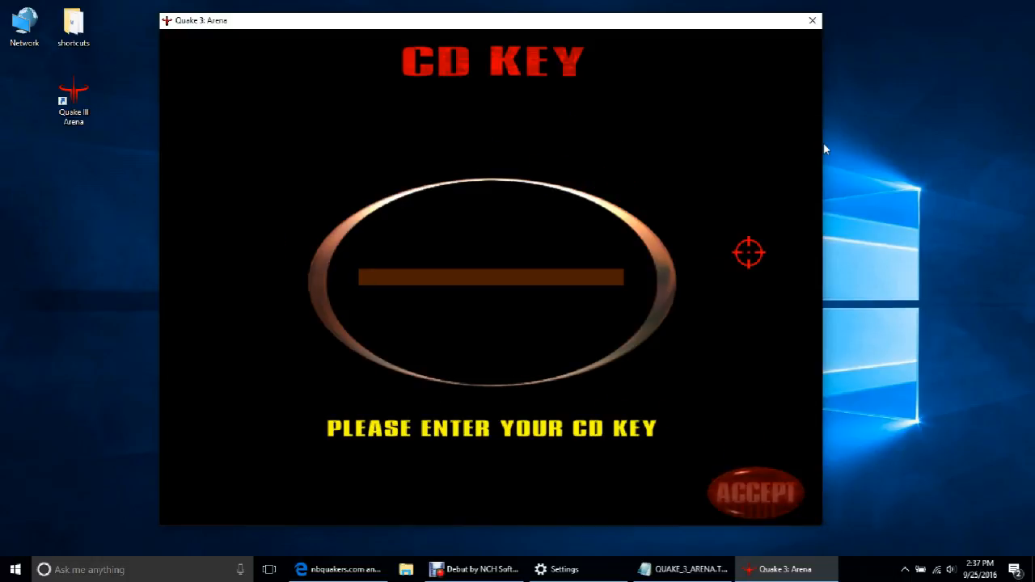
pyautogui.click(758, 491)
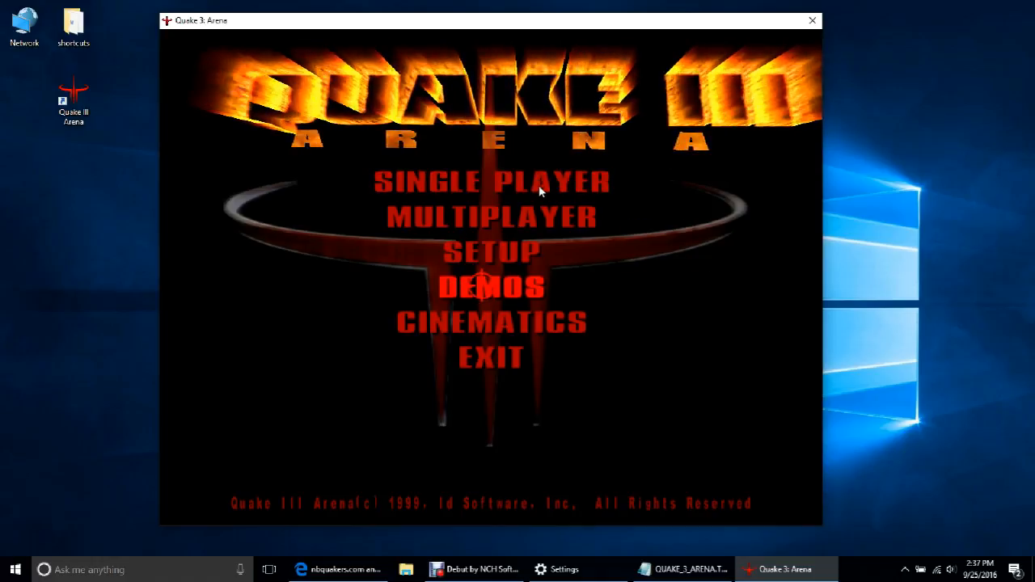
pyautogui.click(492, 322)
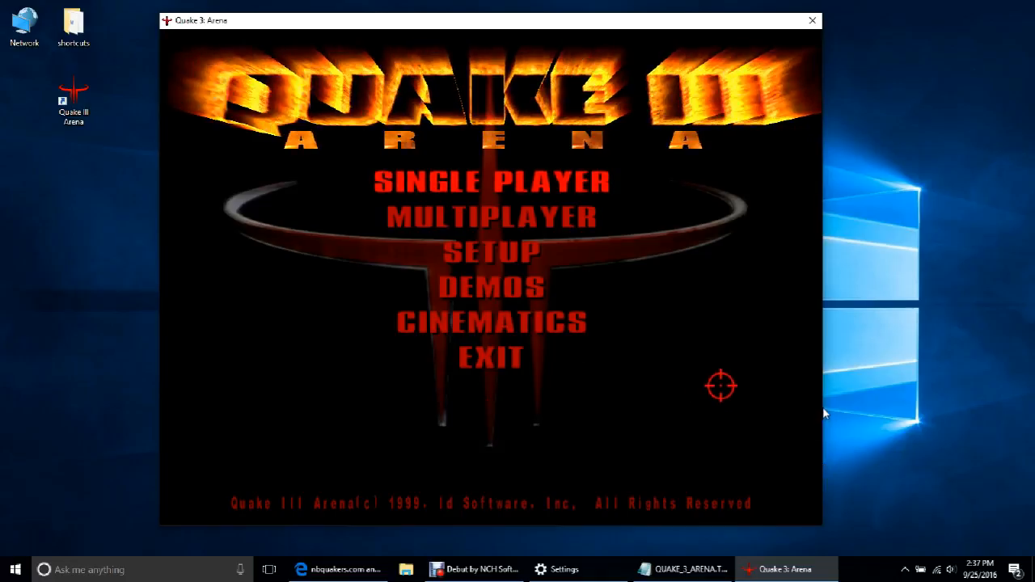
pyautogui.moveTo(736, 262)
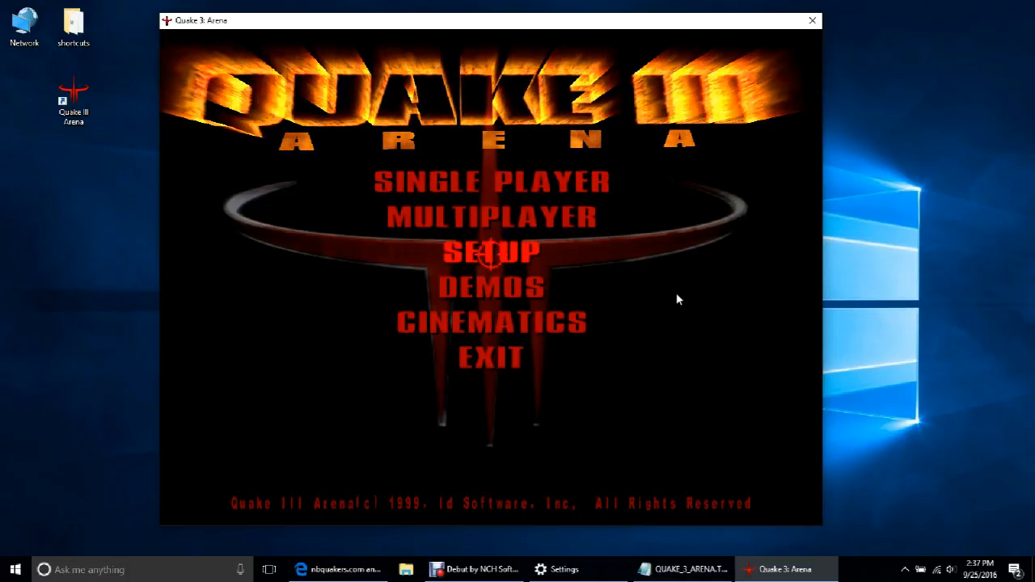
# Step: In Setup > Player, set the player name to NamedPlayer
pyautogui.click(492, 251)
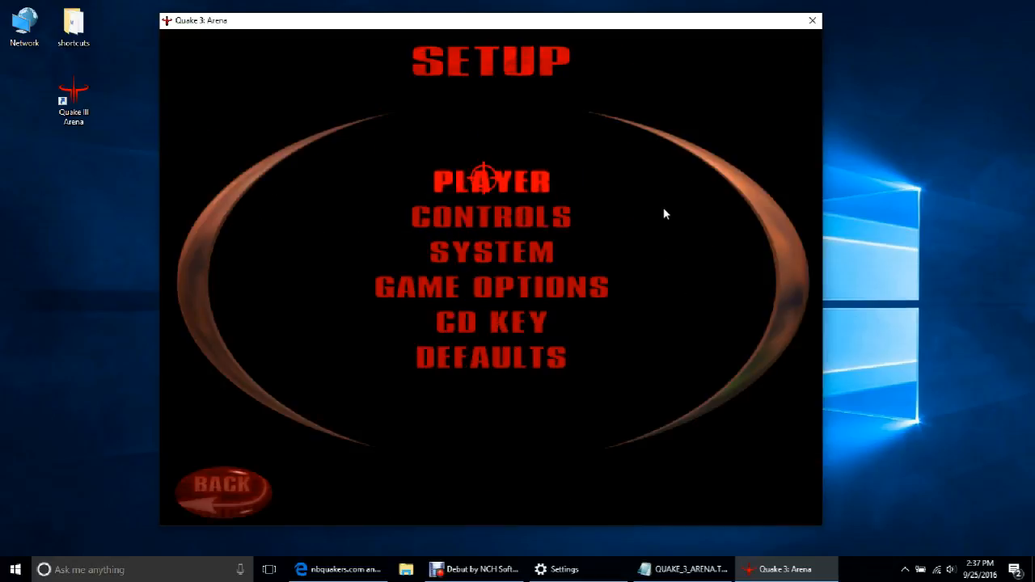
pyautogui.click(492, 180)
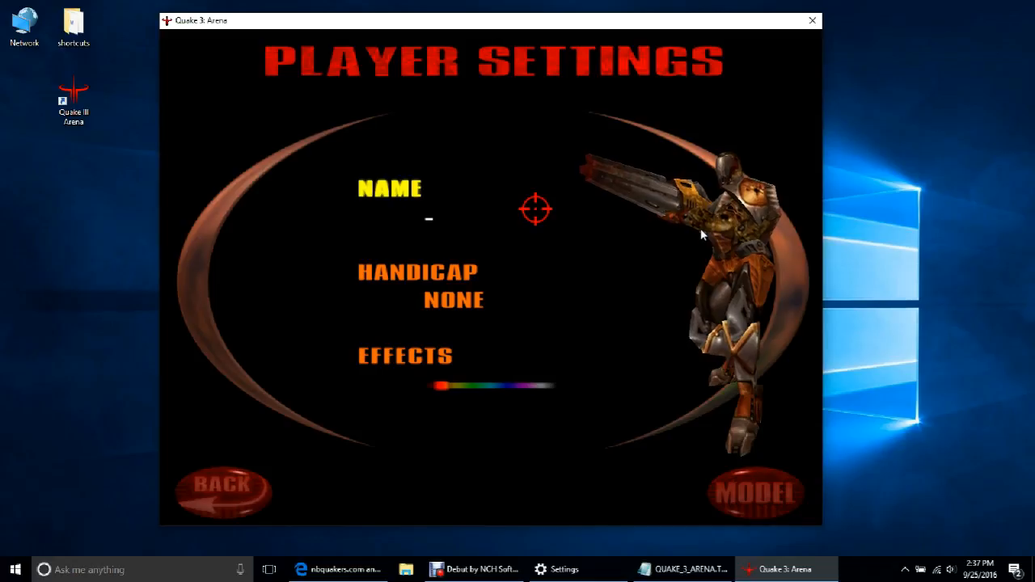
pyautogui.write('NamedPla')
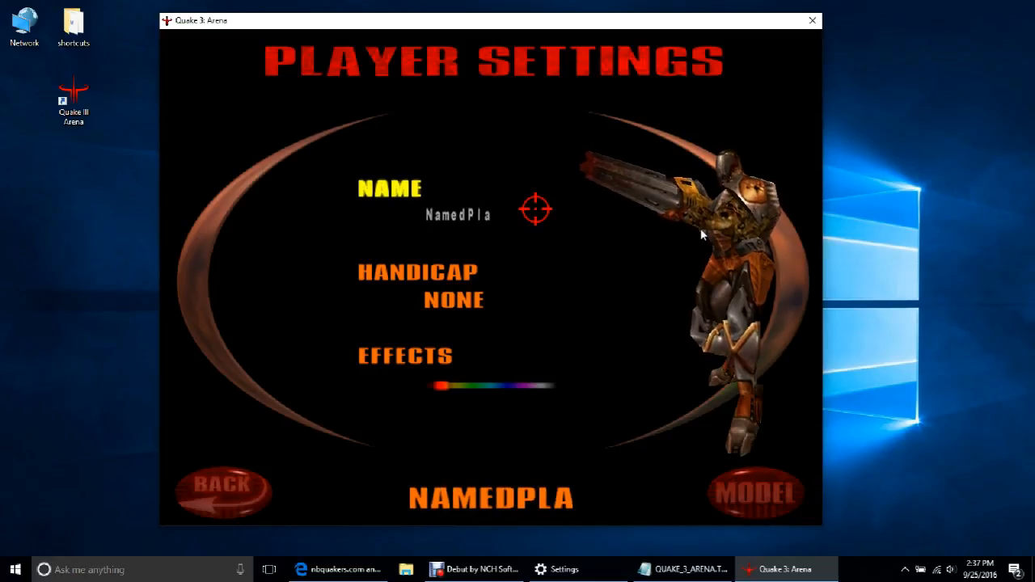
pyautogui.write('yer')
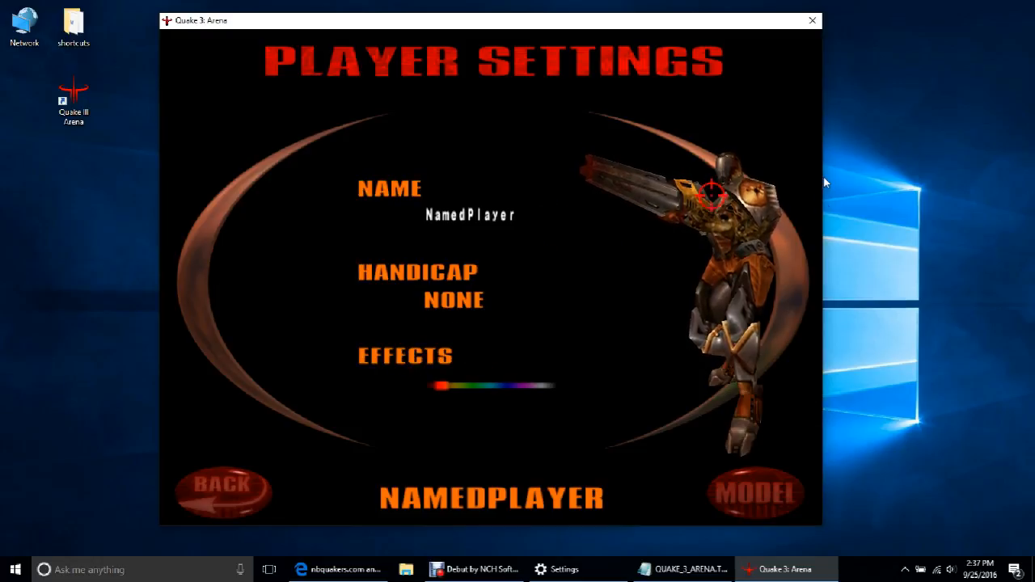
pyautogui.moveTo(757, 494)
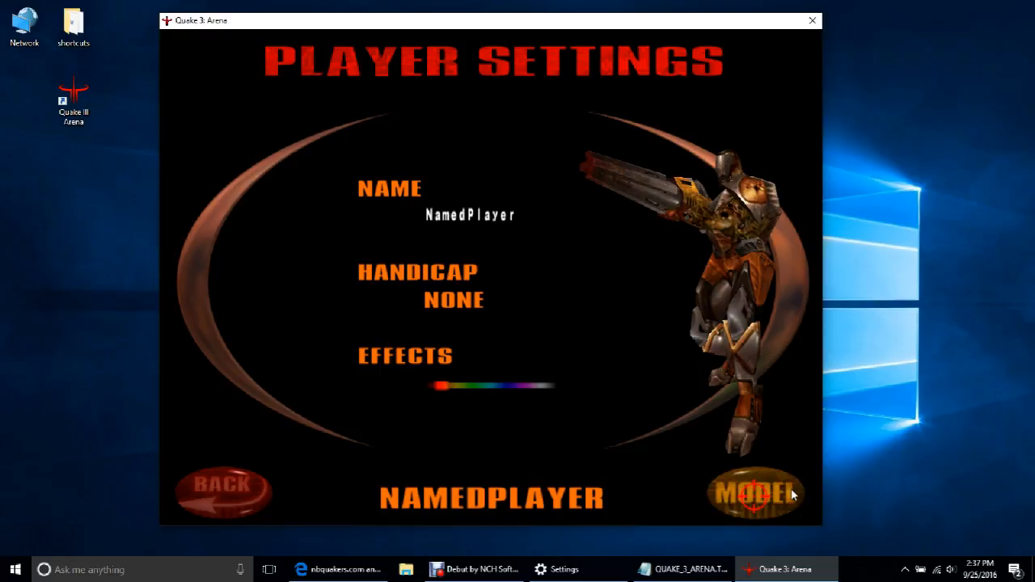
# Step: Choose Uriel as the player model in the model gallery
pyautogui.click(757, 493)
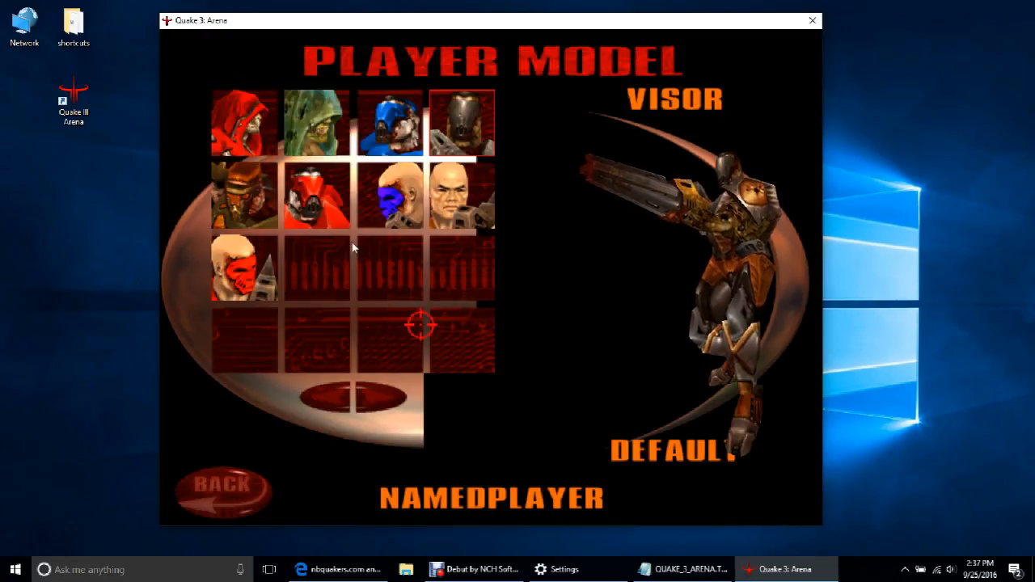
pyautogui.click(315, 122)
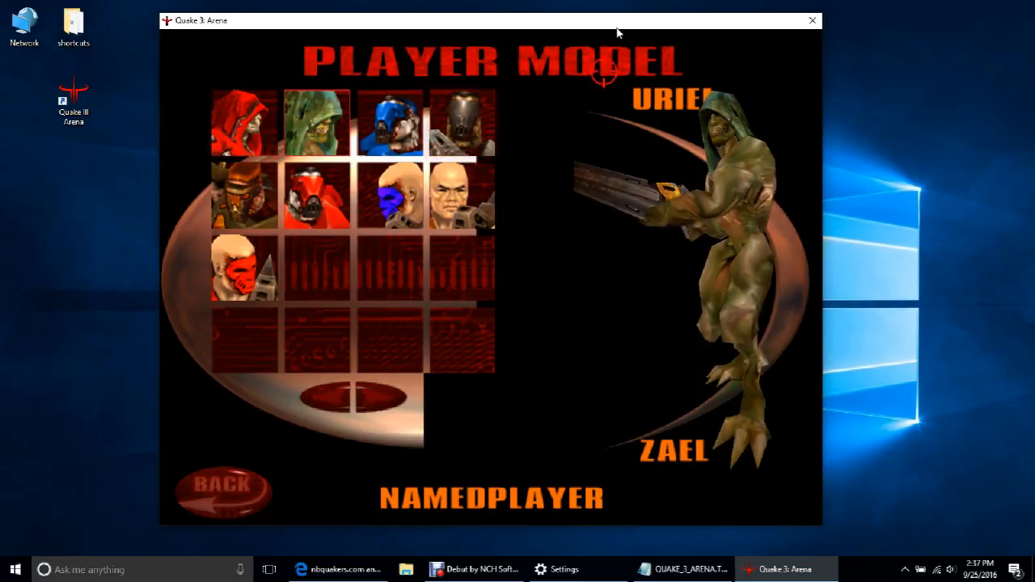
pyautogui.moveTo(225, 485)
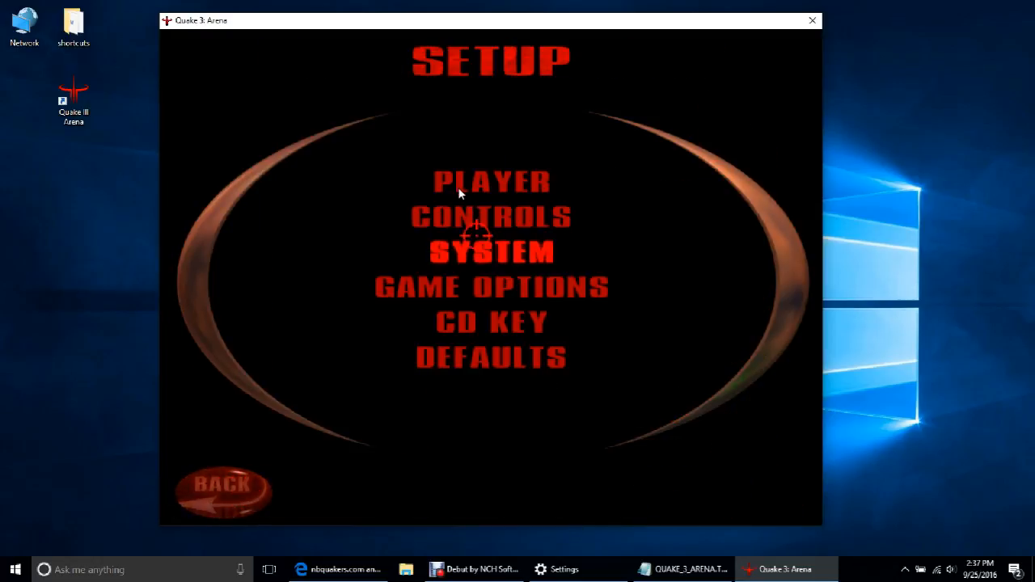
pyautogui.click(491, 217)
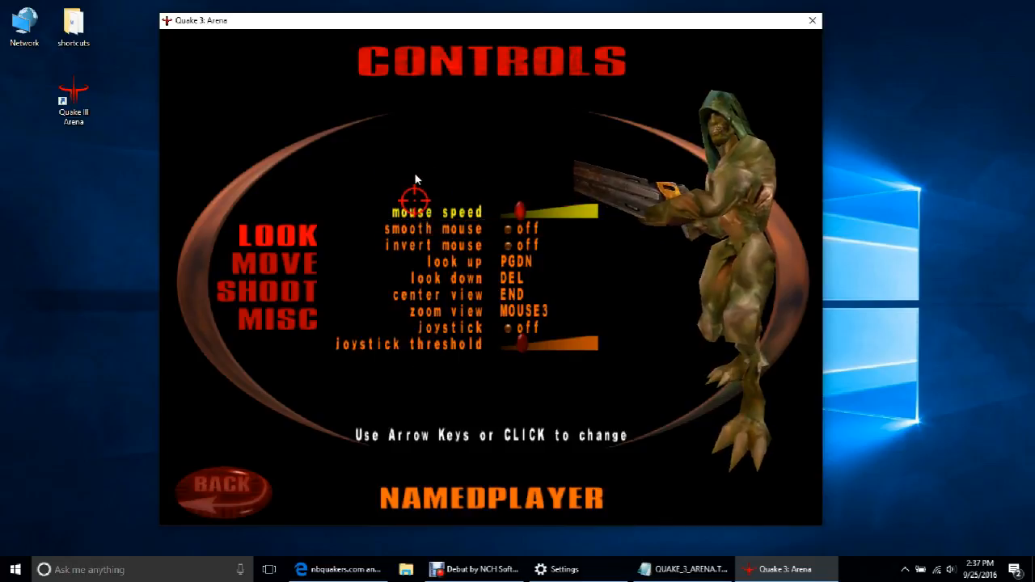
pyautogui.click(277, 264)
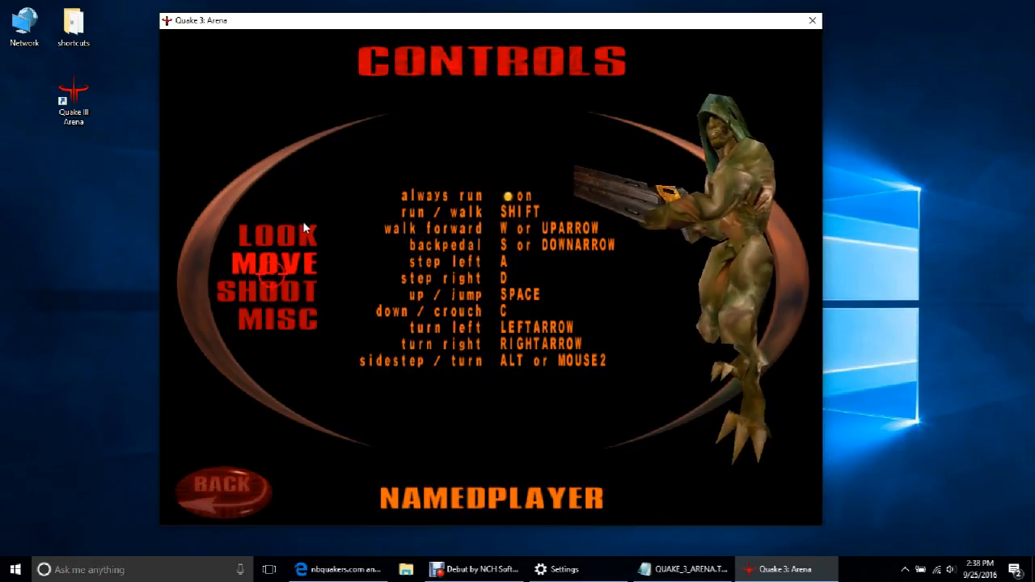
pyautogui.click(277, 320)
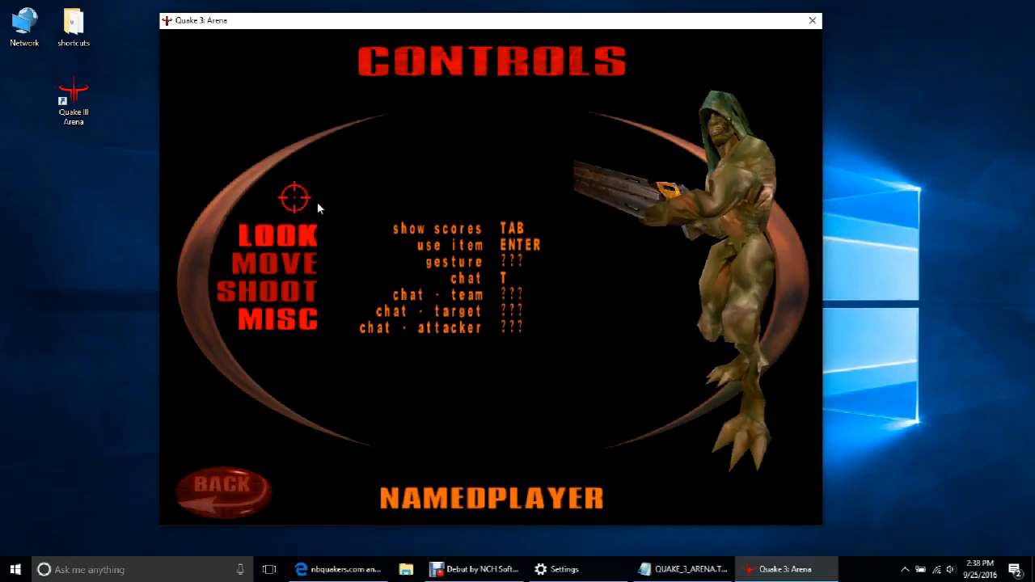
pyautogui.click(224, 485)
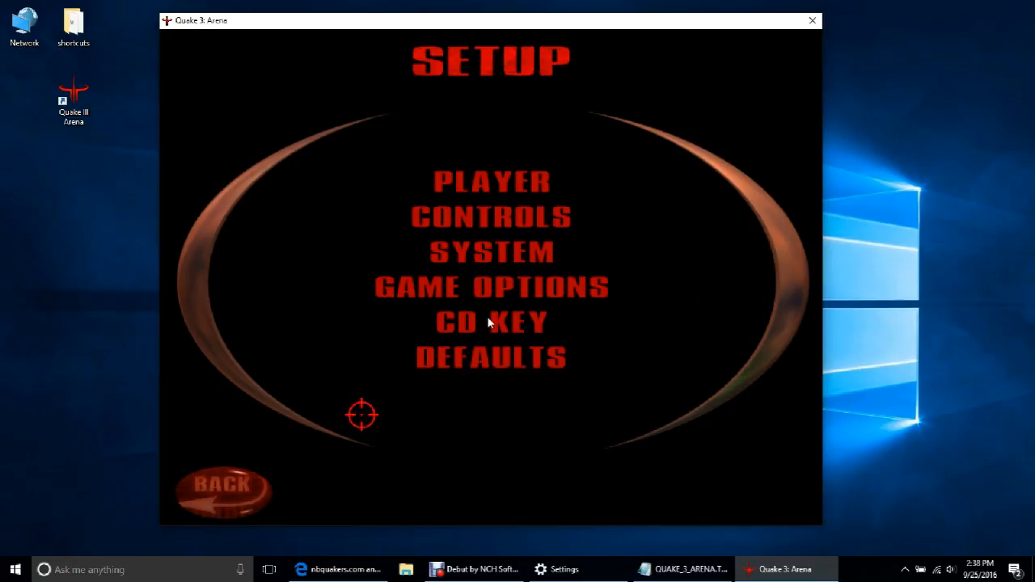
pyautogui.click(492, 253)
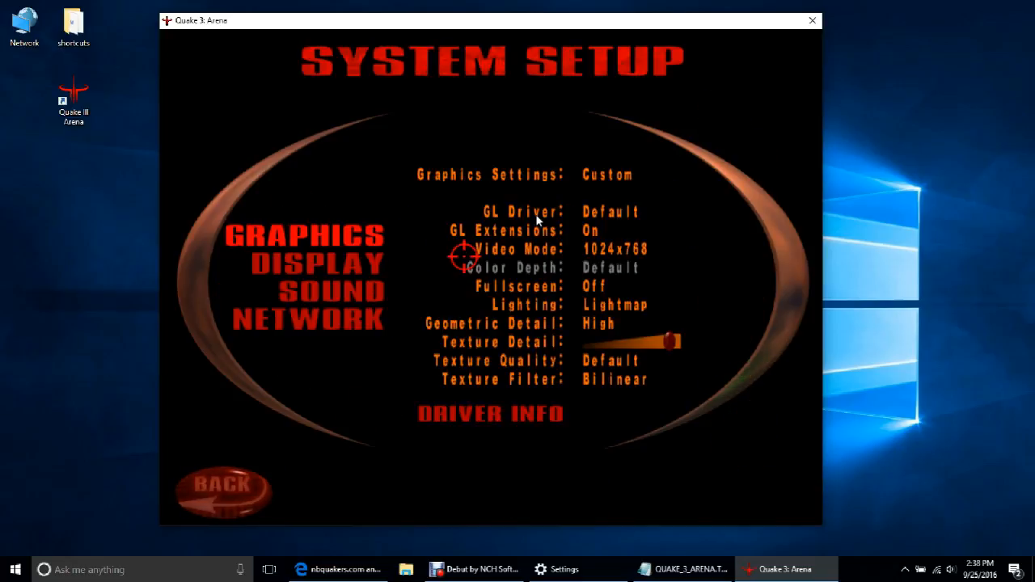
pyautogui.moveTo(388, 262)
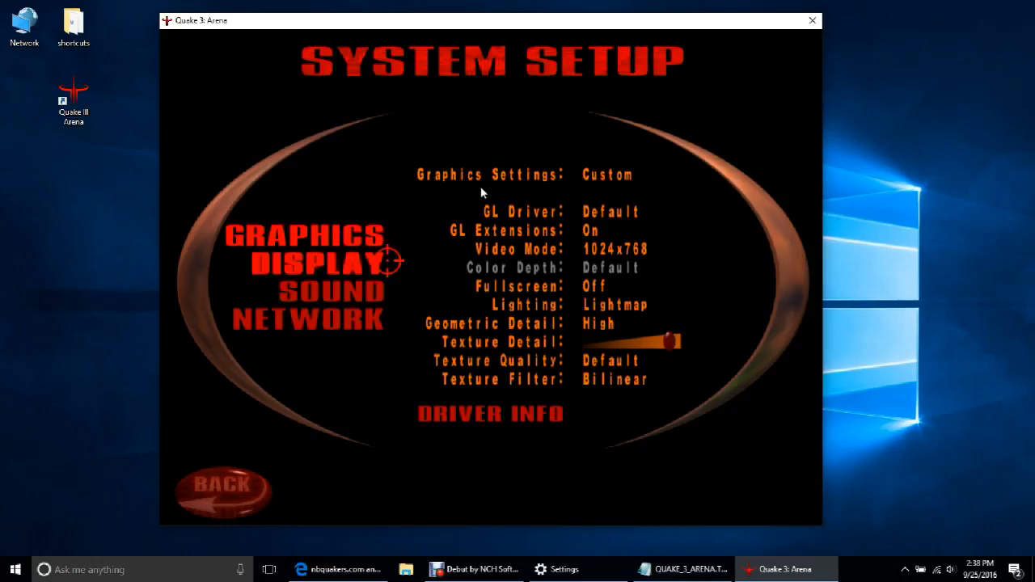
pyautogui.click(331, 291)
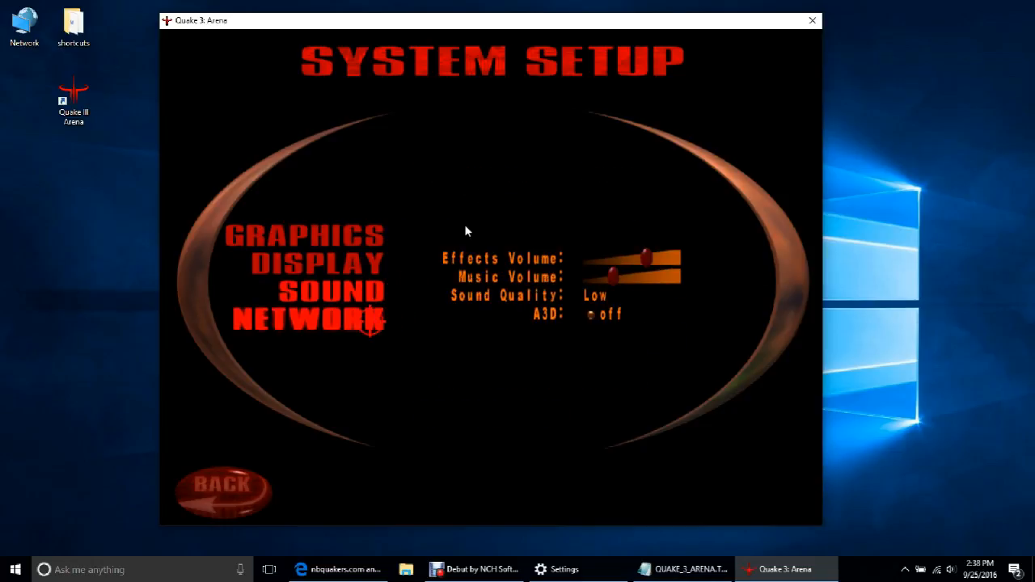
pyautogui.click(309, 319)
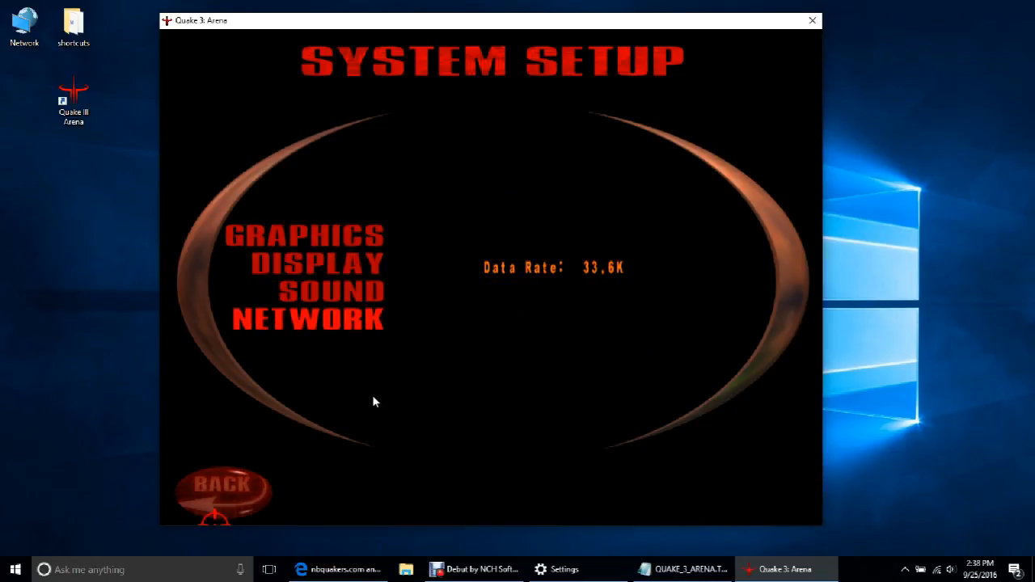
pyautogui.click(223, 484)
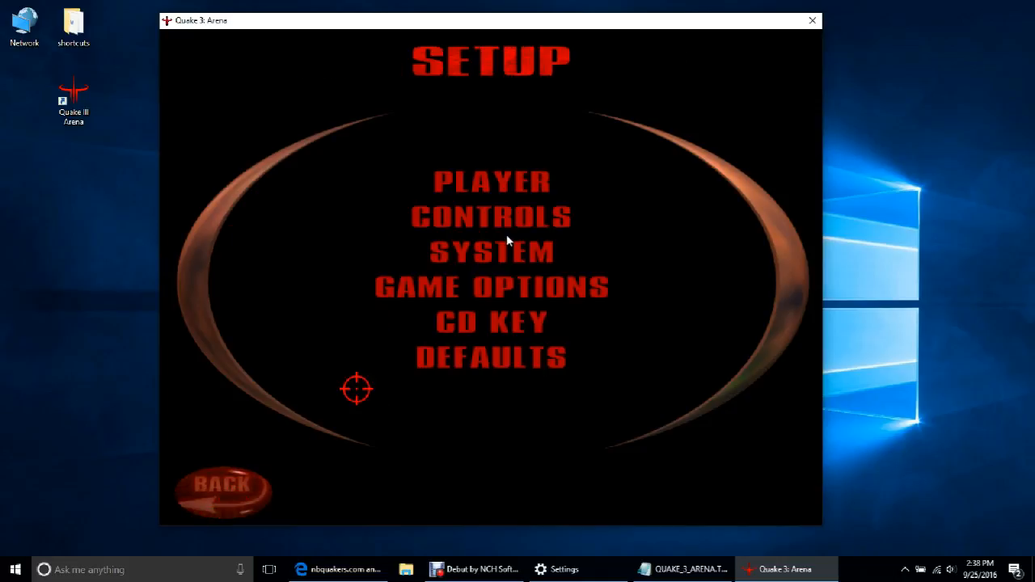
pyautogui.click(492, 287)
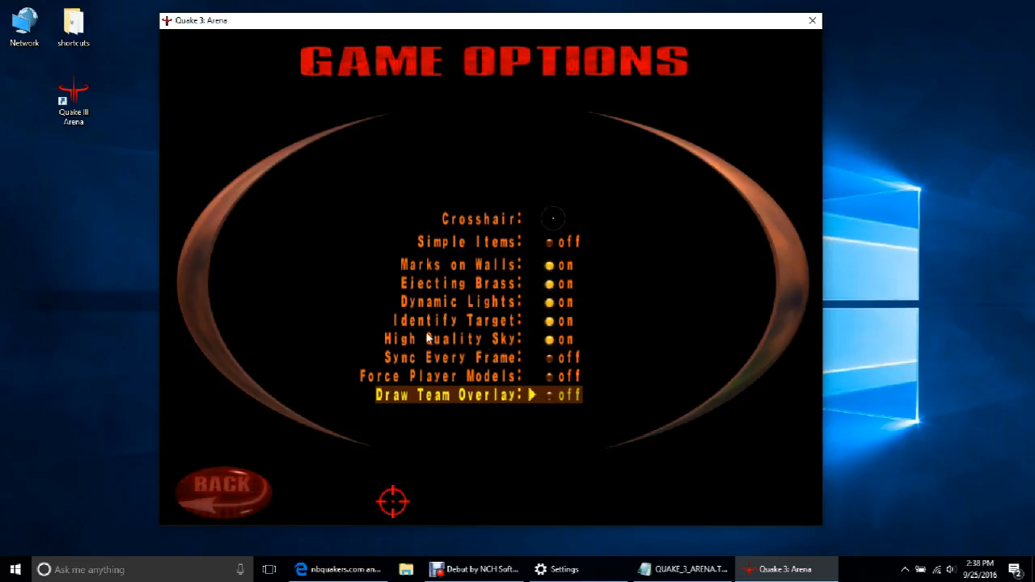
pyautogui.click(223, 485)
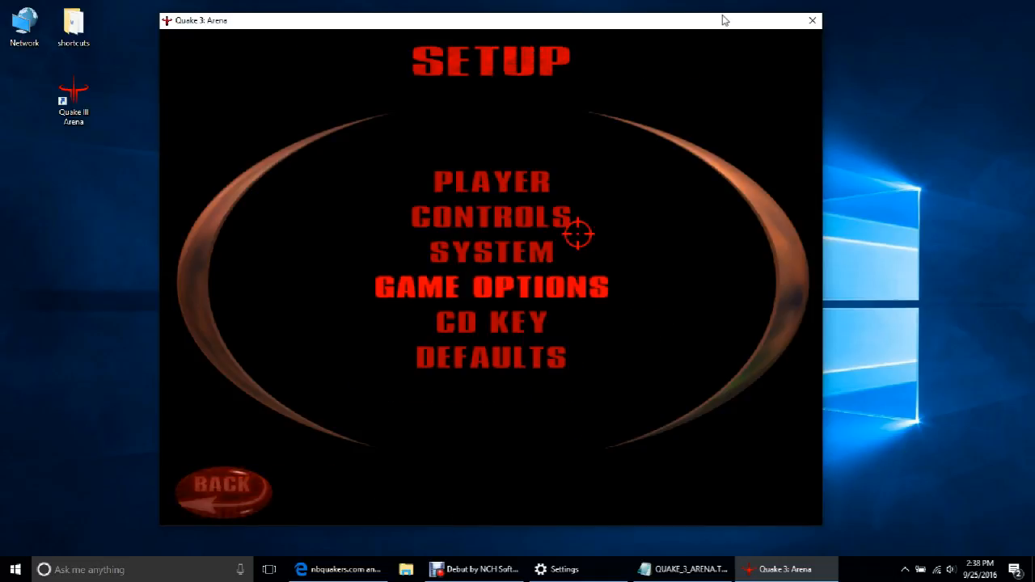
pyautogui.click(223, 485)
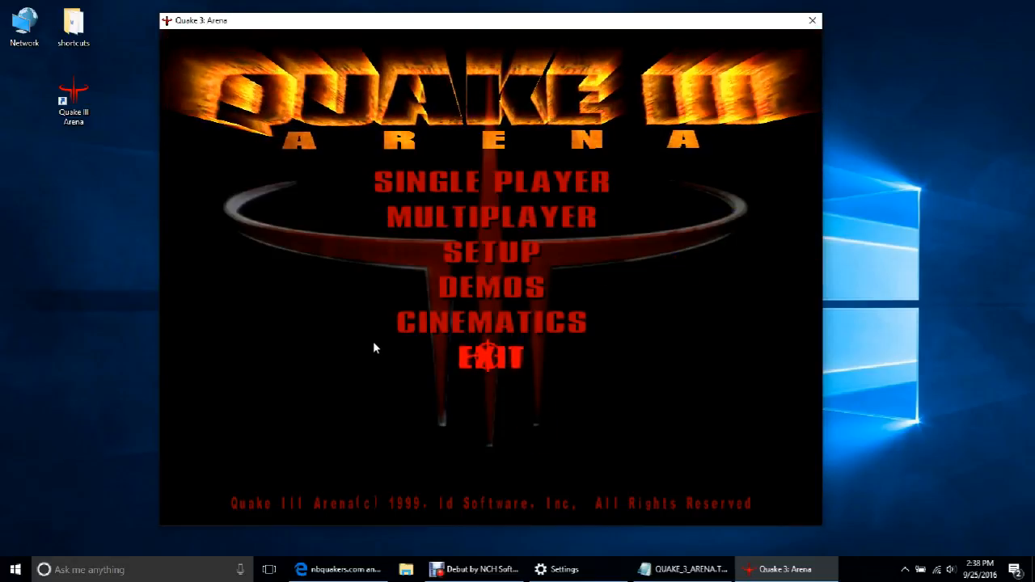
# Step: Exit the game and dismiss the credits screen to return to the desktop
pyautogui.click(492, 356)
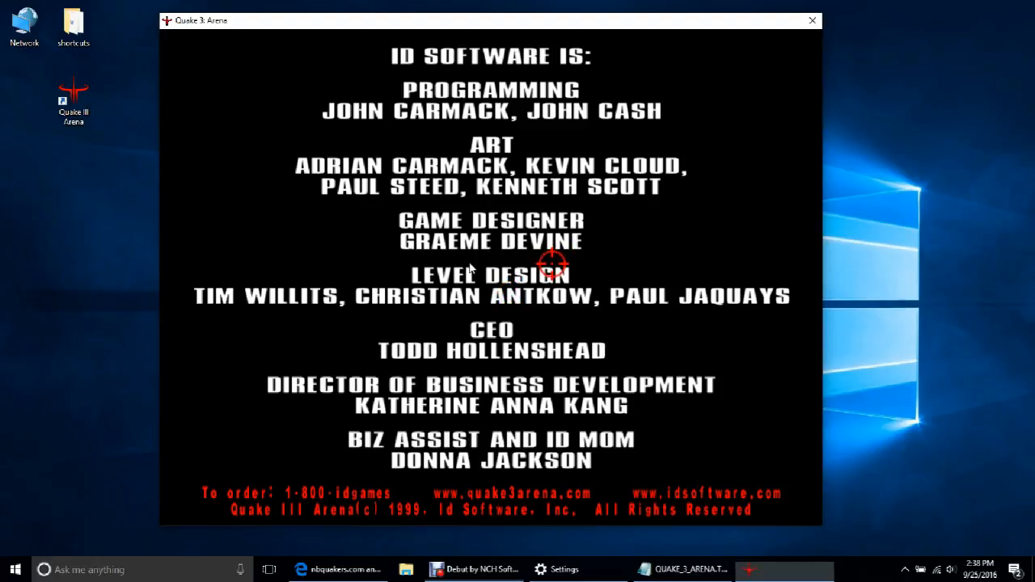
pyautogui.click(812, 19)
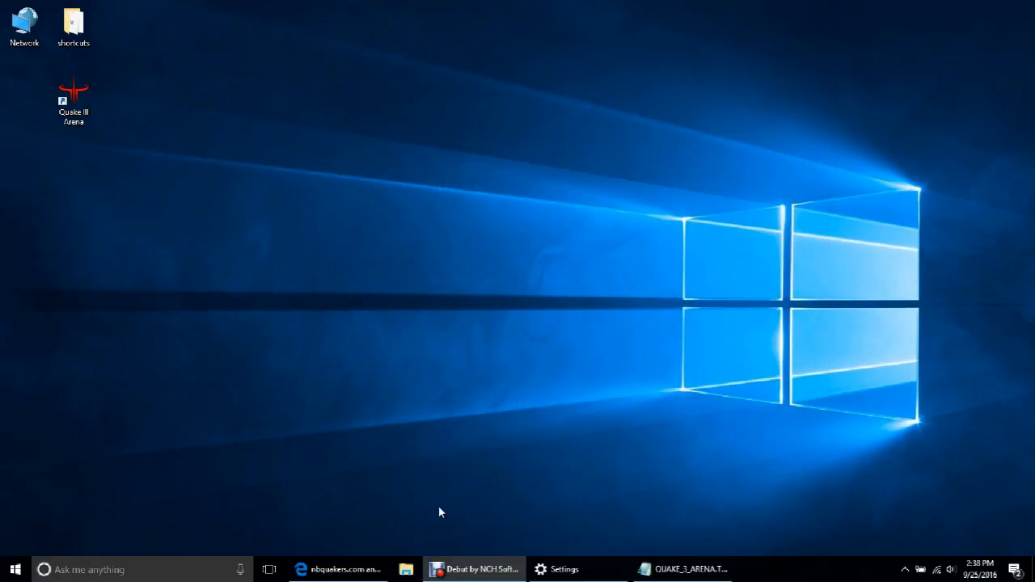
# Step: From the Bing results open the FilePlanet v1.32 point release page, then return to NB Quakers downloads
pyautogui.click(340, 569)
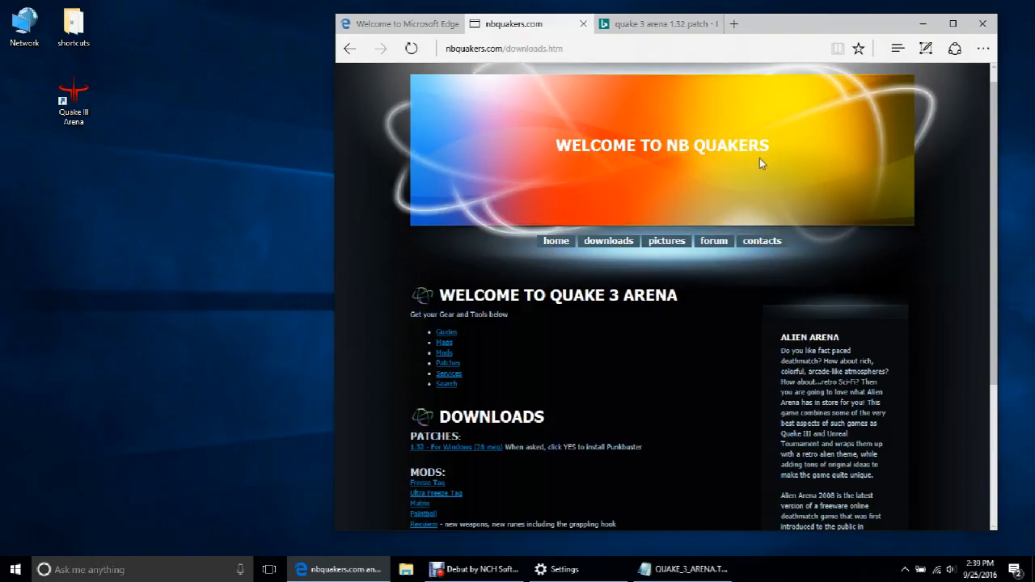
pyautogui.click(655, 24)
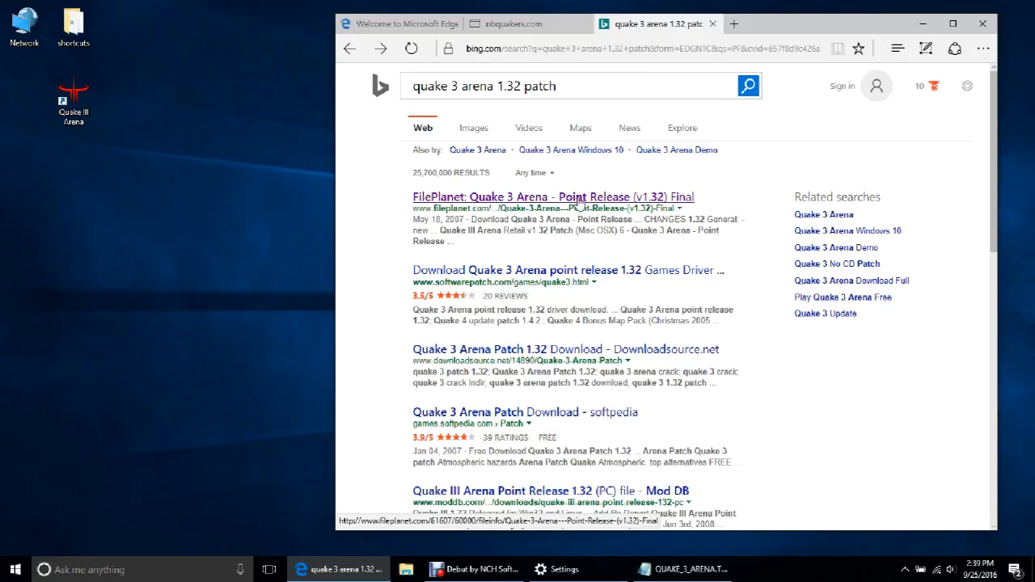
pyautogui.click(553, 197)
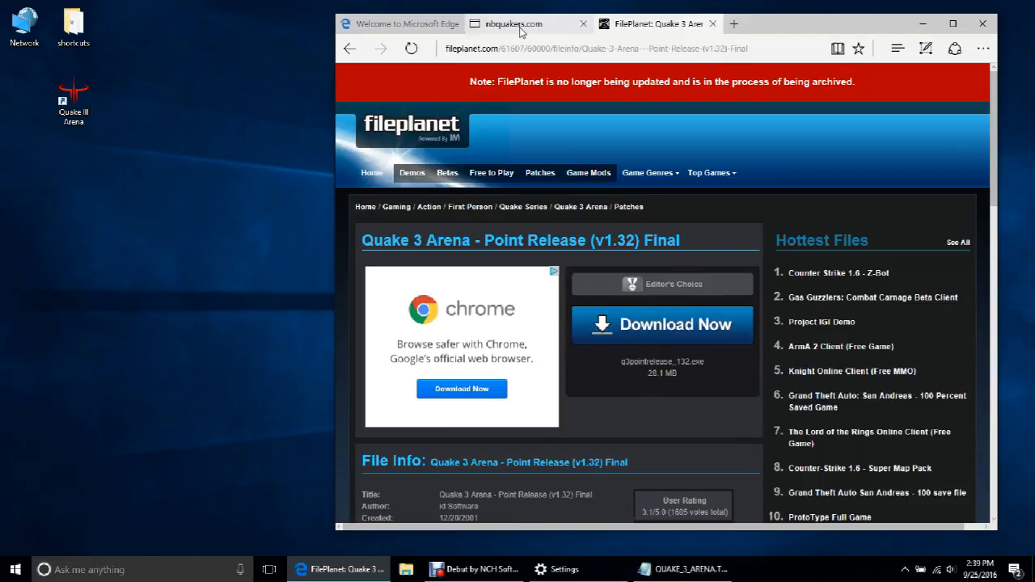
pyautogui.click(510, 23)
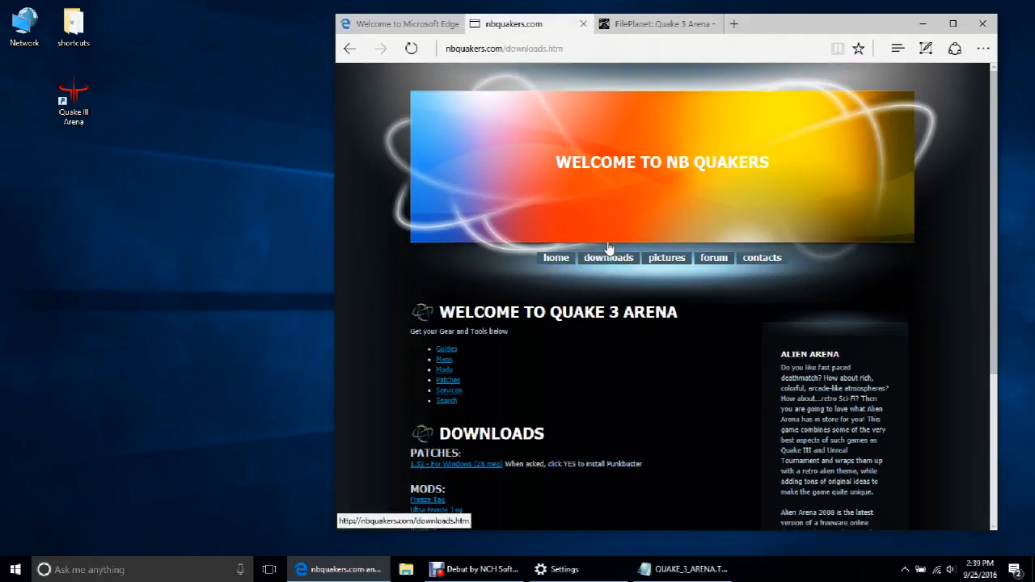
pyautogui.scroll(-3)
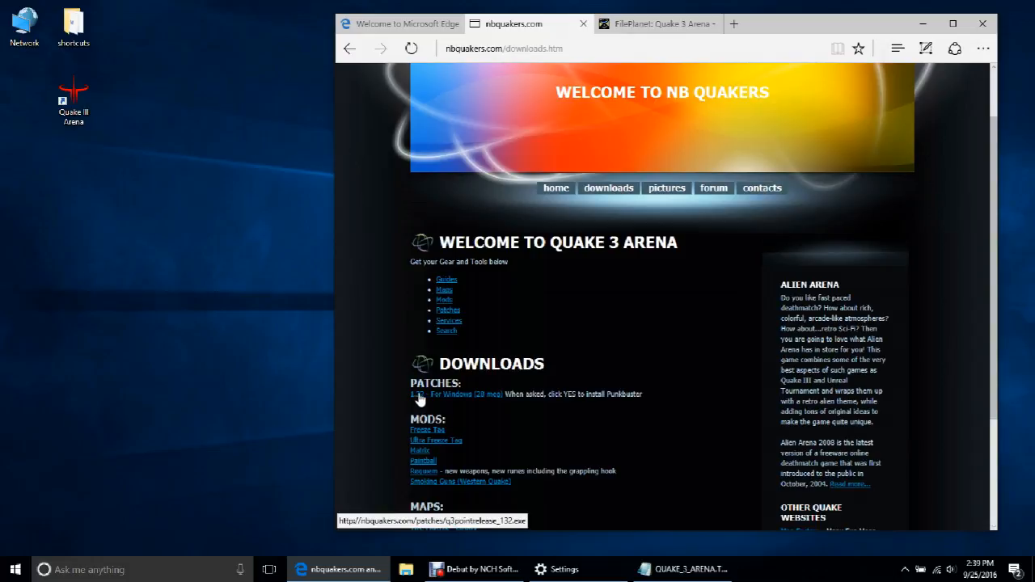
# Step: Download q3pointrelease_132.exe from NB Quakers, save it and run the installer
pyautogui.click(415, 395)
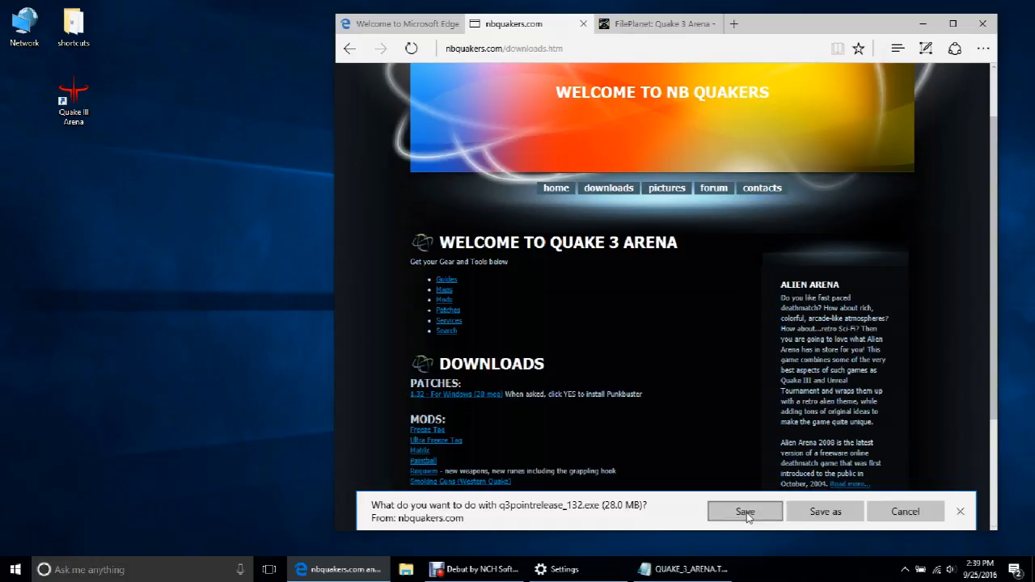
pyautogui.click(744, 511)
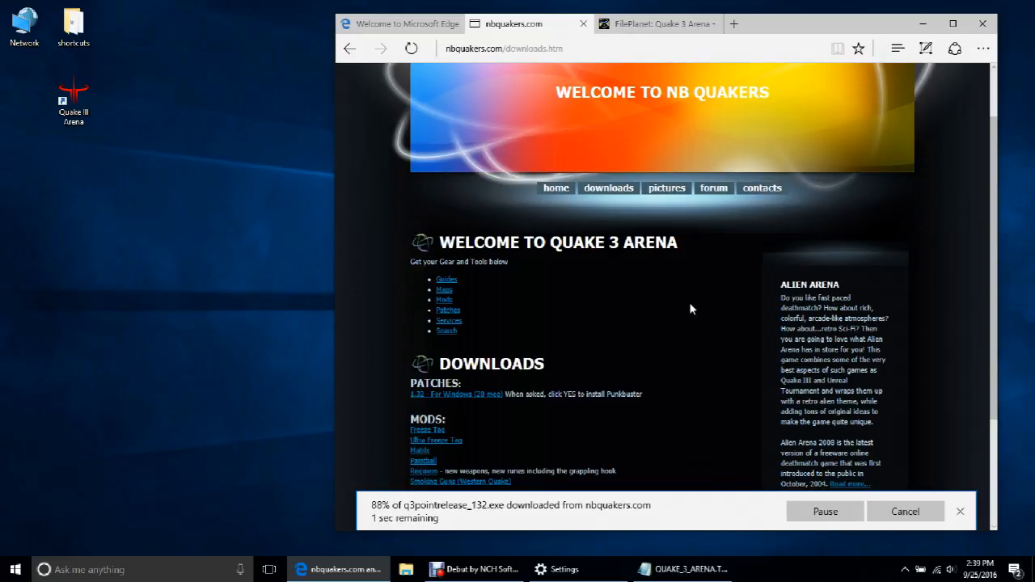
pyautogui.moveTo(673, 333)
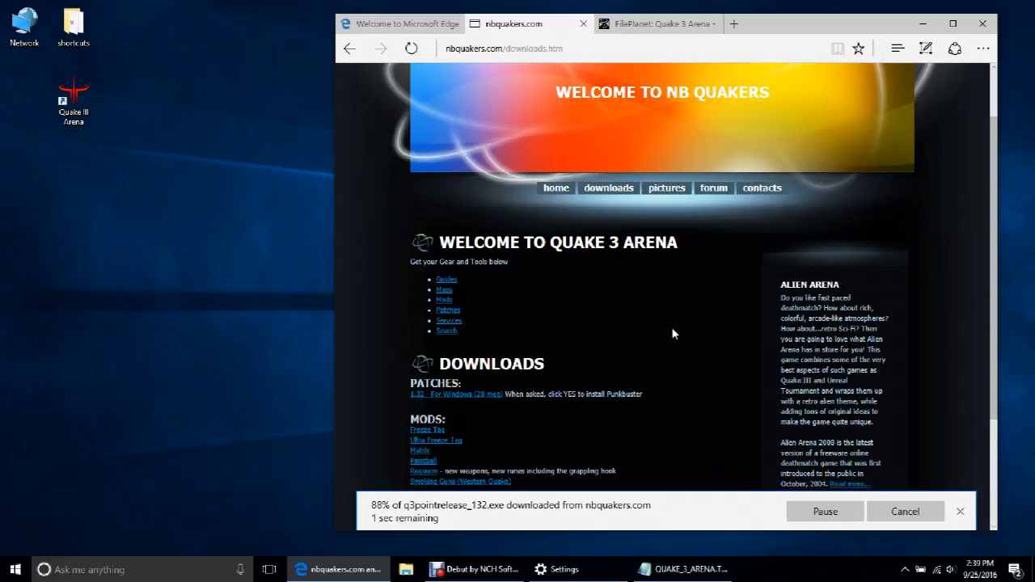
pyautogui.moveTo(13, 120)
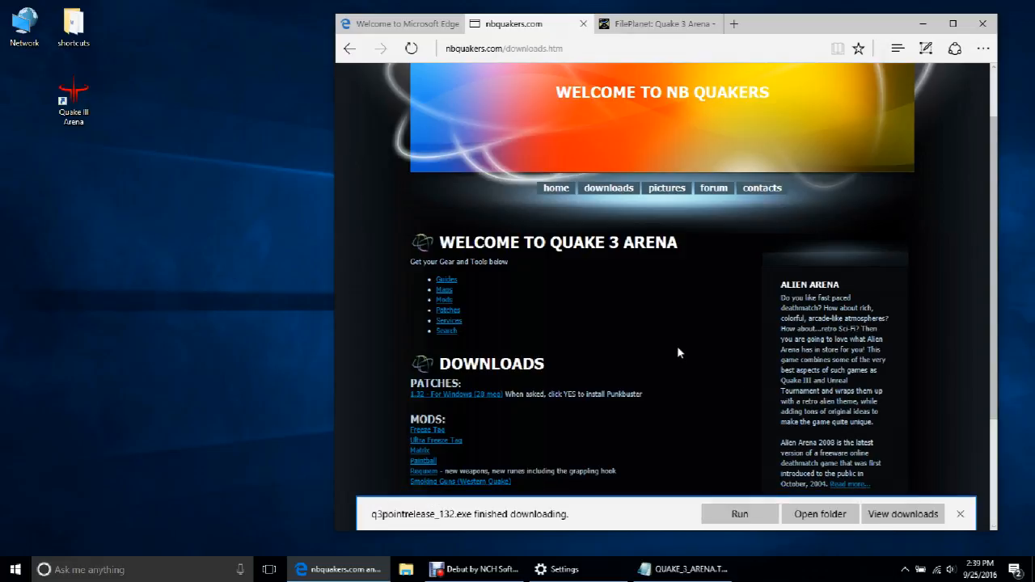
pyautogui.click(961, 515)
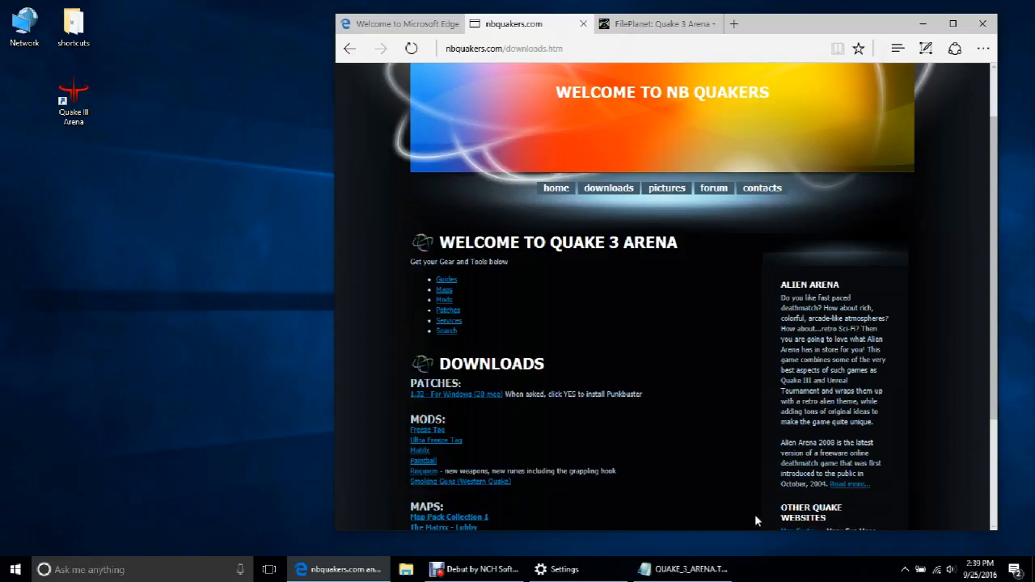
pyautogui.moveTo(773, 45)
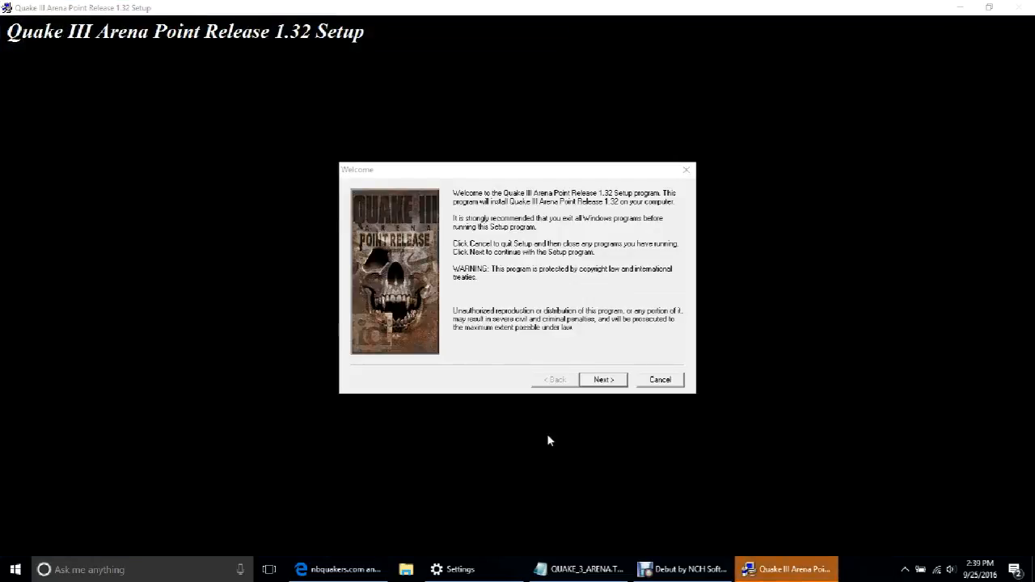
# Step: Advance through Welcome, default destination folder, Ready To Install and PunkBuster explanation pages
pyautogui.click(604, 378)
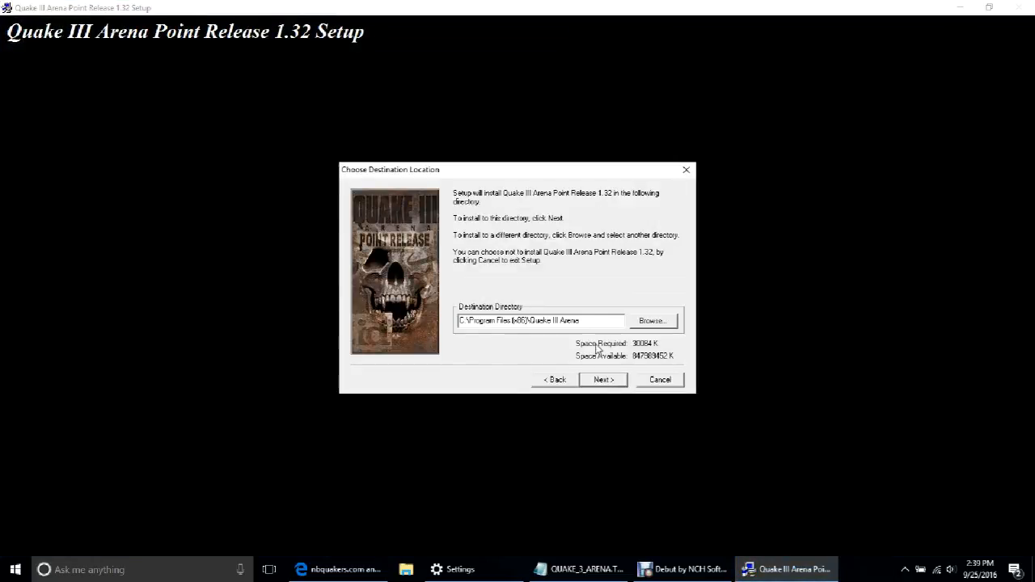
pyautogui.click(603, 378)
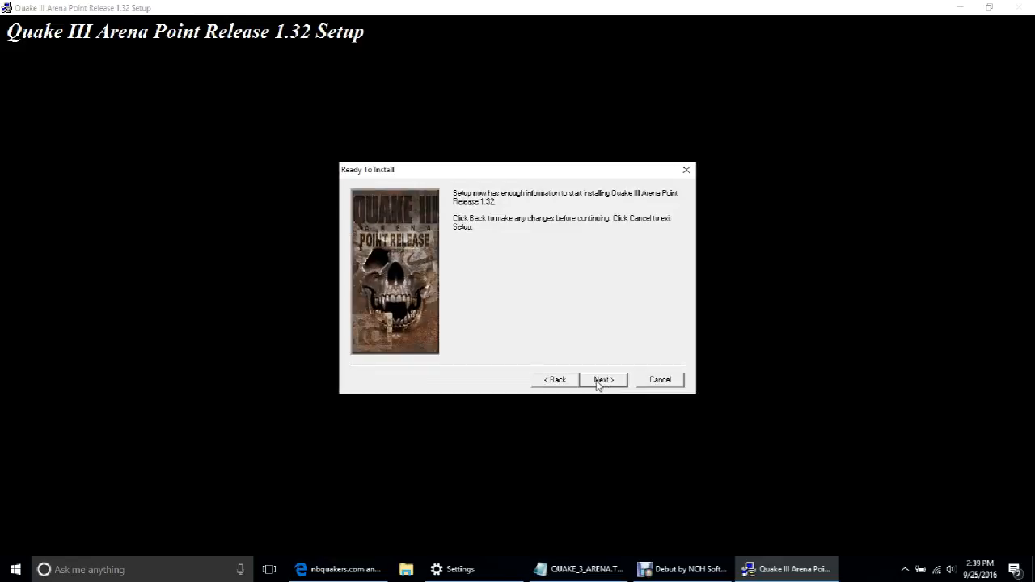
pyautogui.click(603, 378)
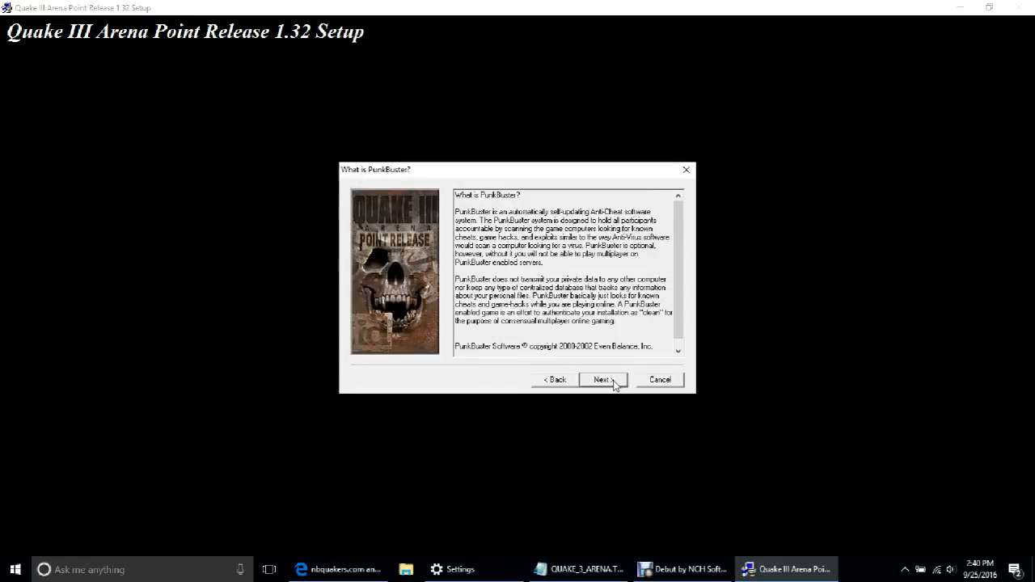
pyautogui.click(602, 379)
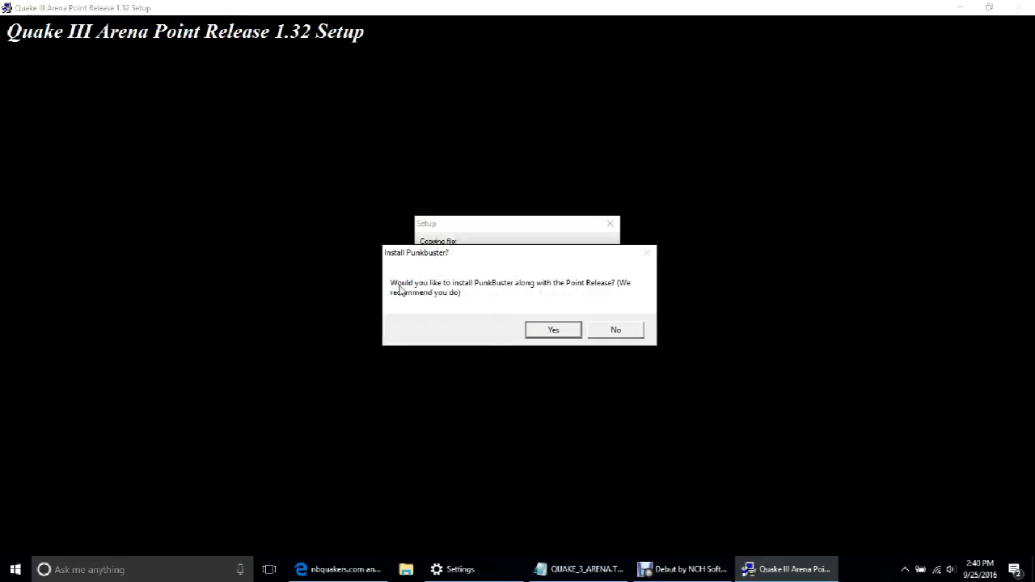
pyautogui.moveTo(567, 298)
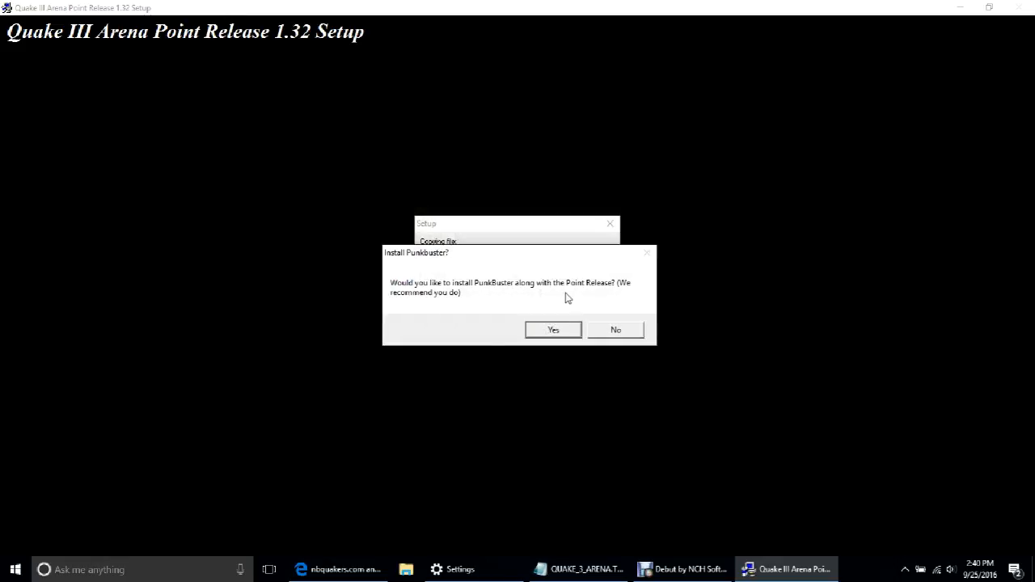
pyautogui.moveTo(511, 356)
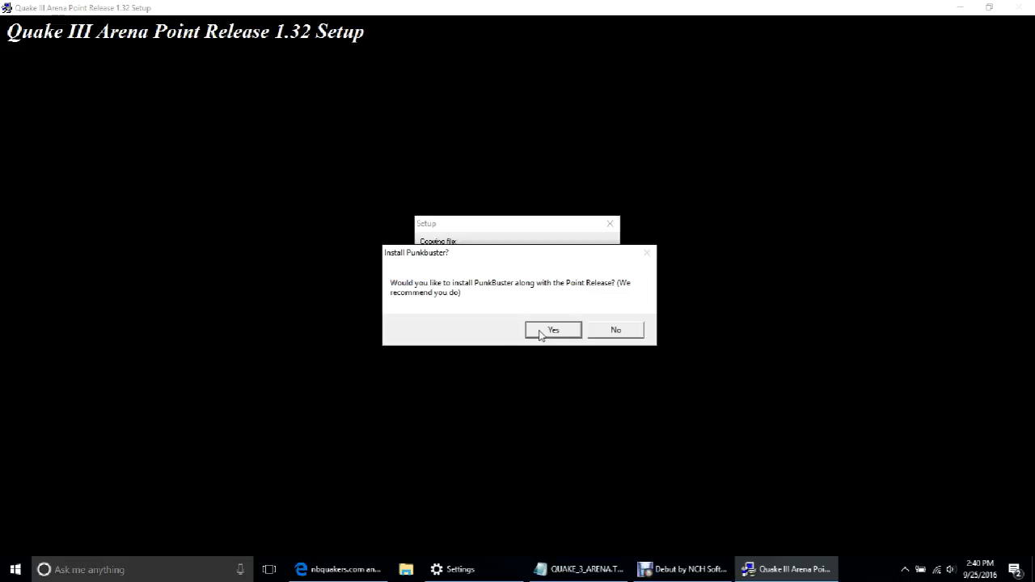
pyautogui.moveTo(472, 304)
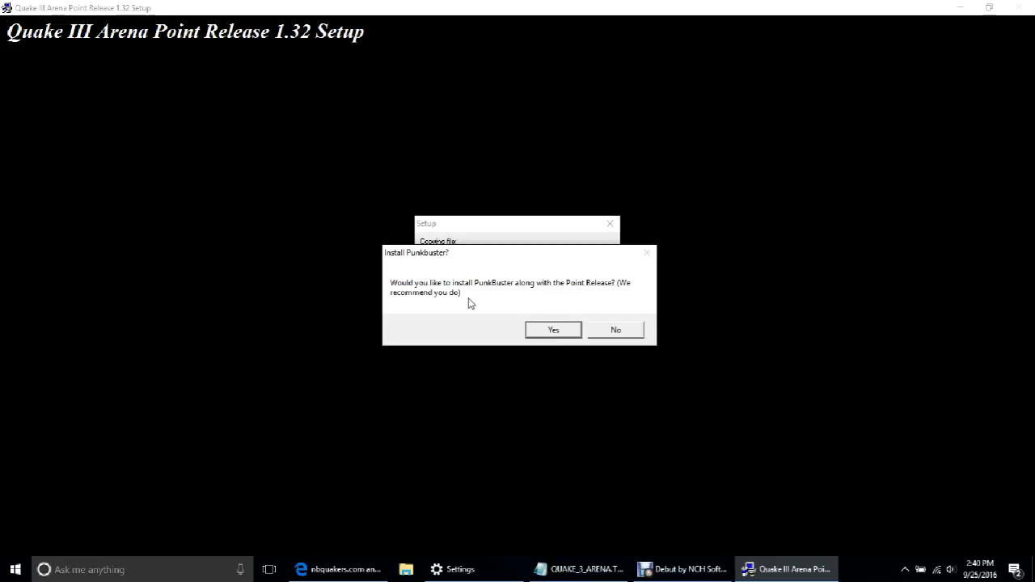
pyautogui.moveTo(476, 332)
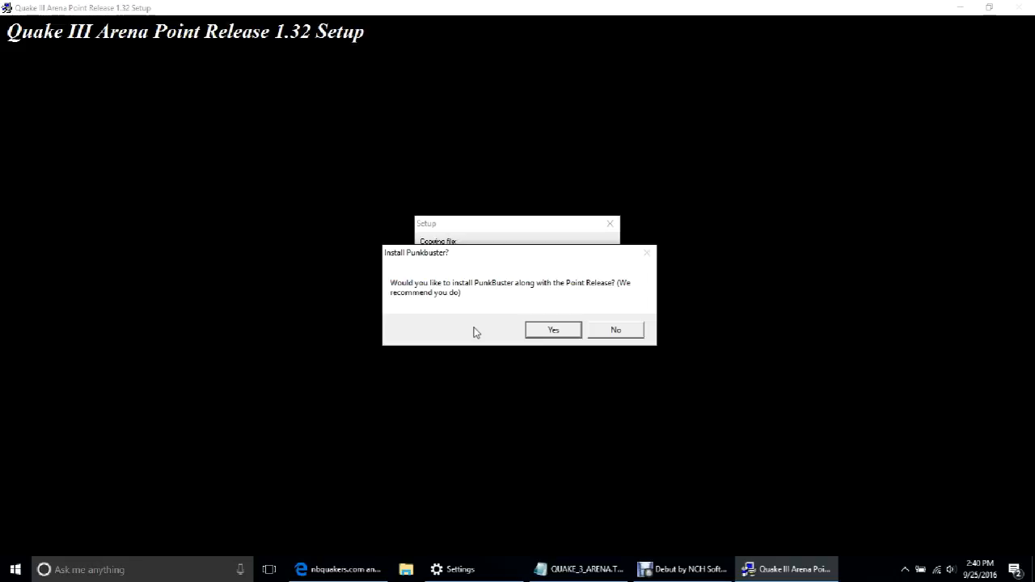
pyautogui.moveTo(525, 294)
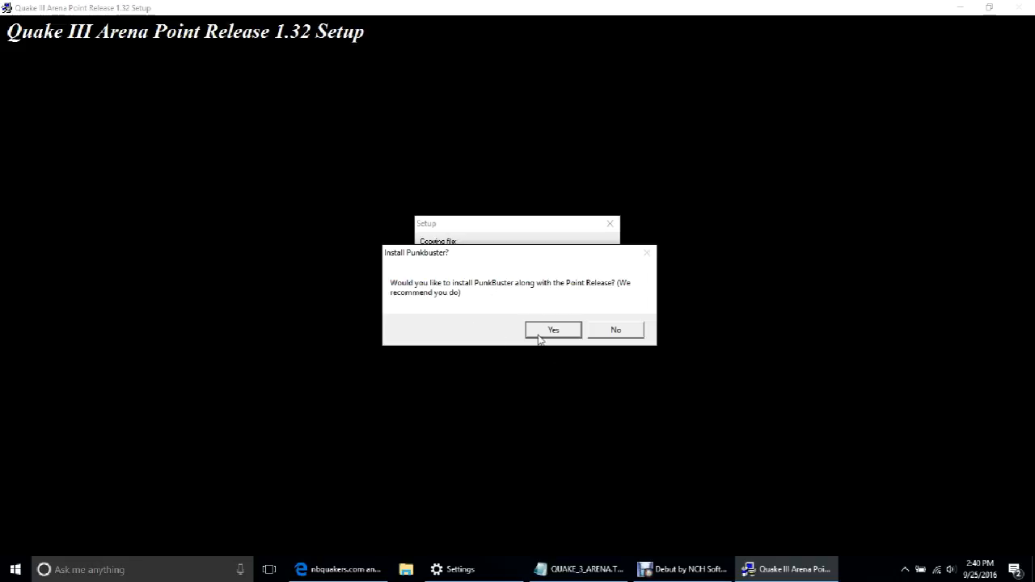
# Step: Answer Yes to installing PunkBuster with the point release
pyautogui.click(554, 330)
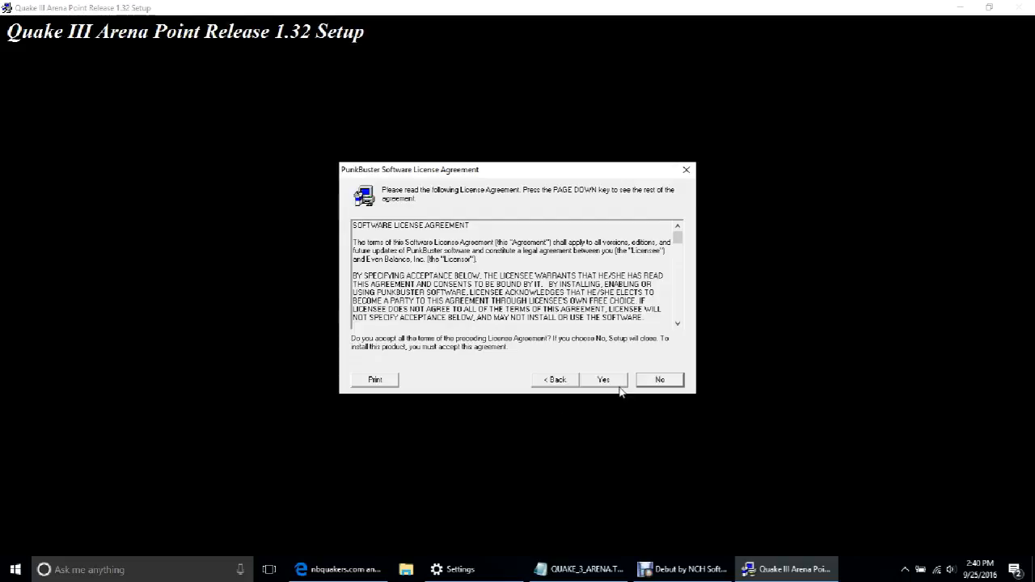
# Step: Accept the PunkBuster license agreement and close the finished setup
pyautogui.click(604, 380)
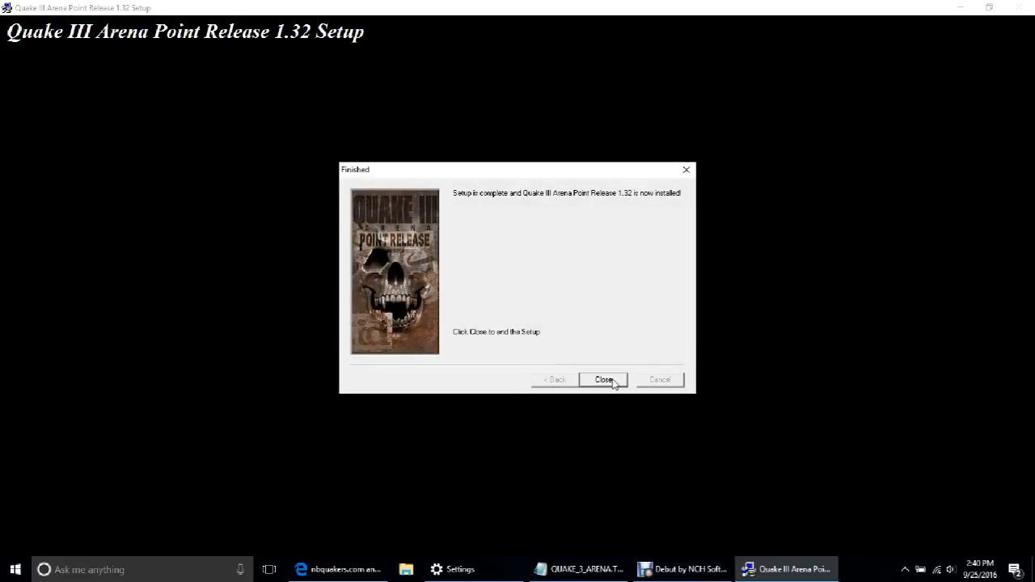
pyautogui.click(603, 379)
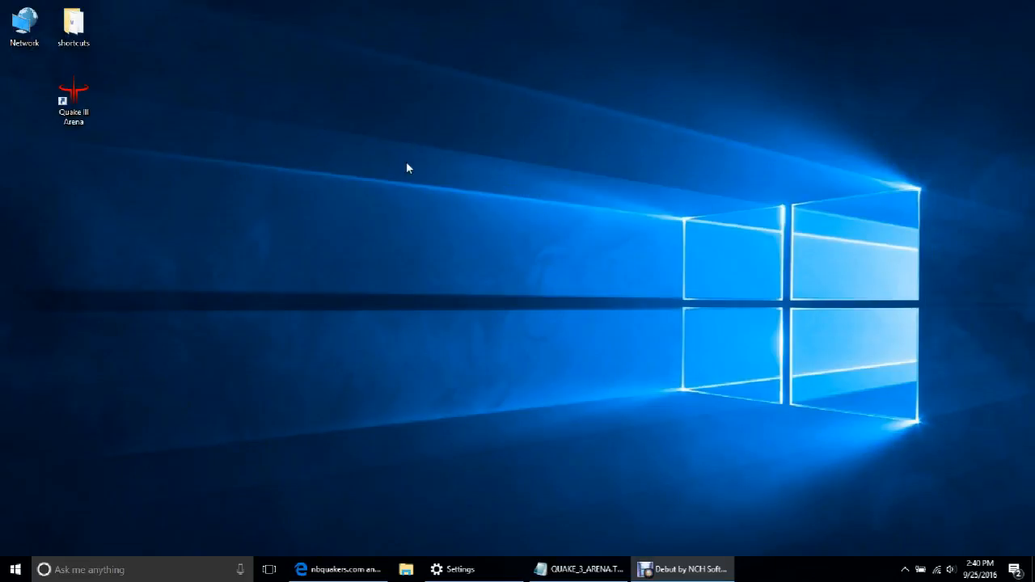
pyautogui.moveTo(94, 153)
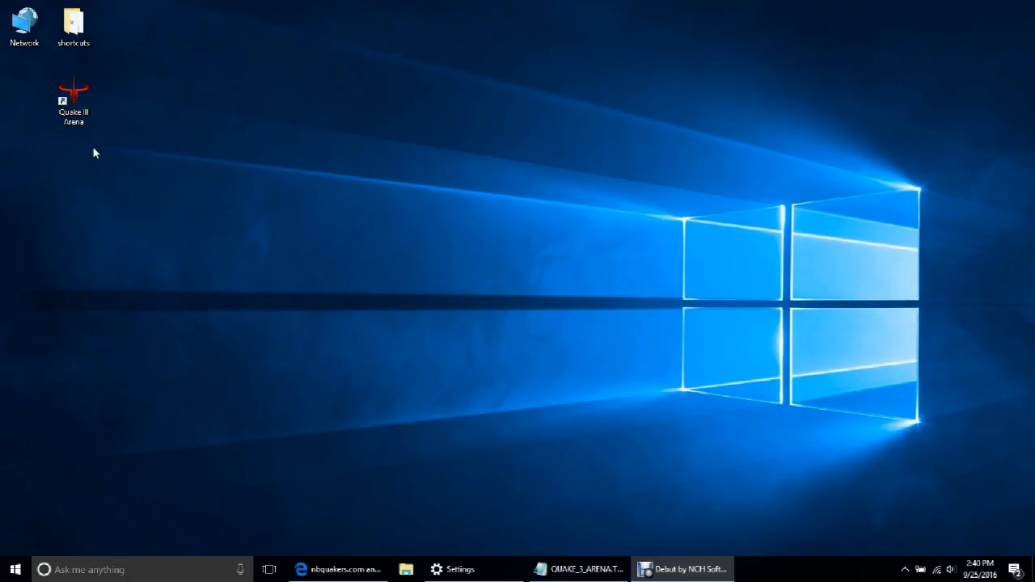